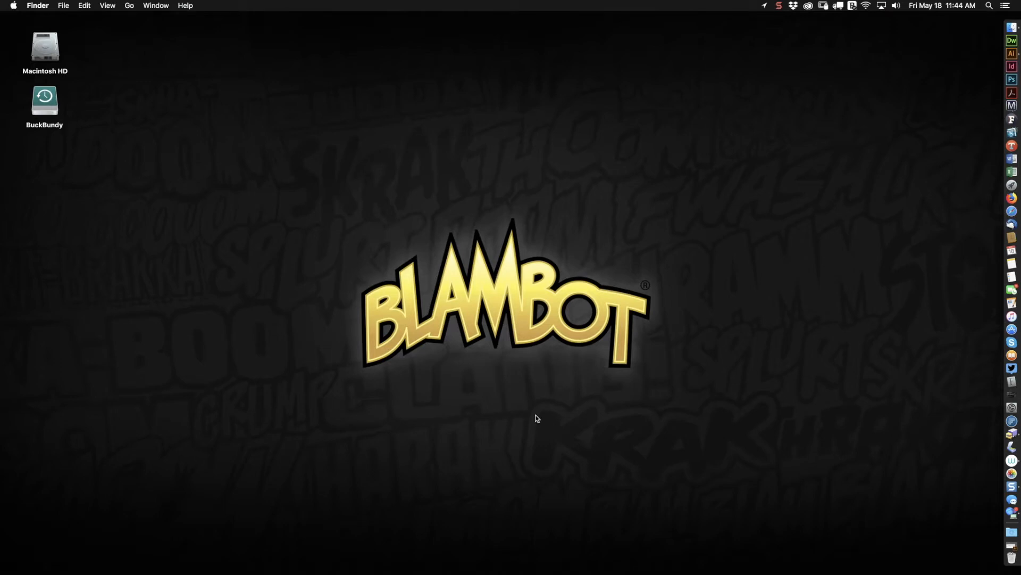
mouse_move(545, 438)
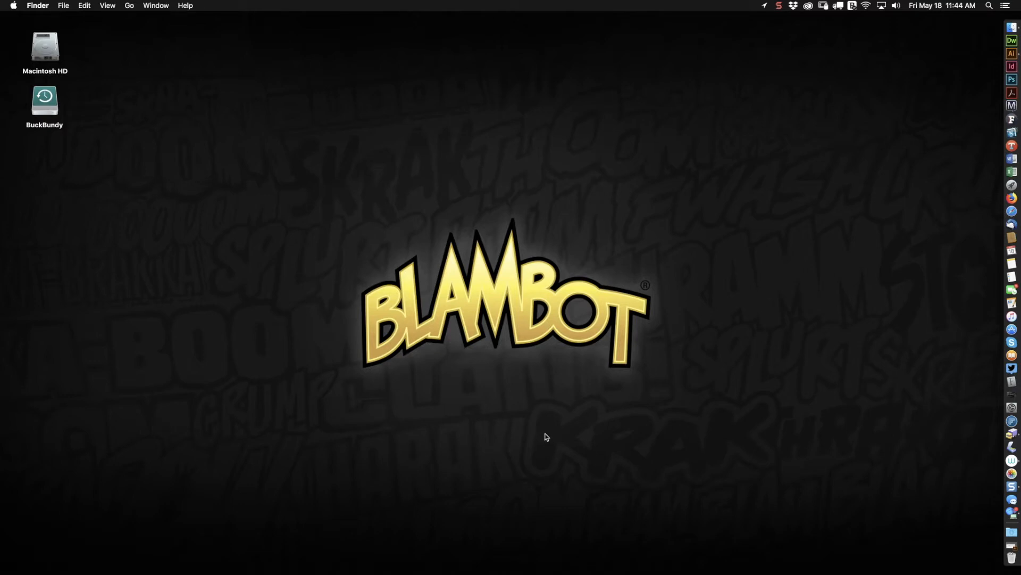
mouse_move(535, 412)
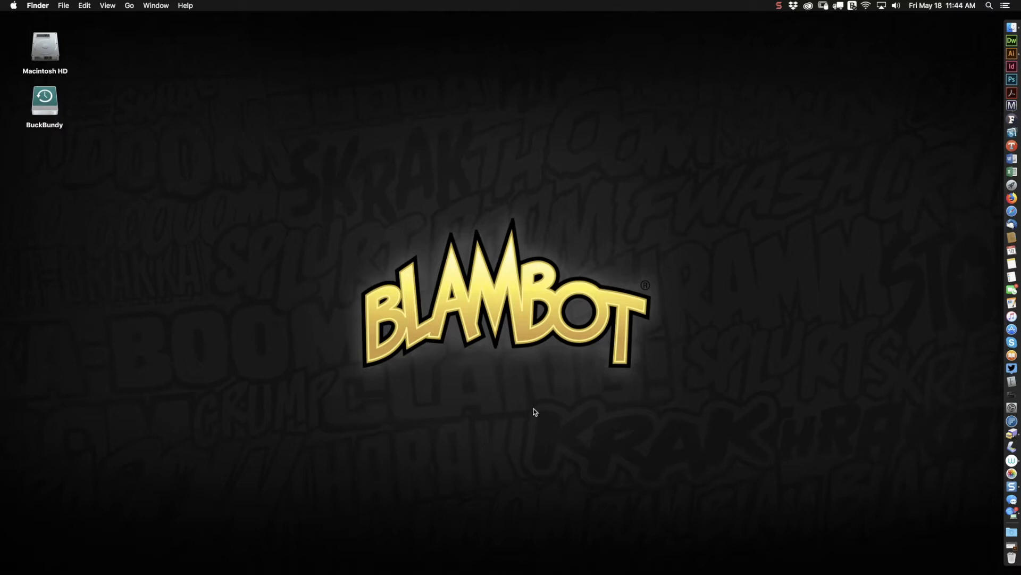
mouse_move(526, 404)
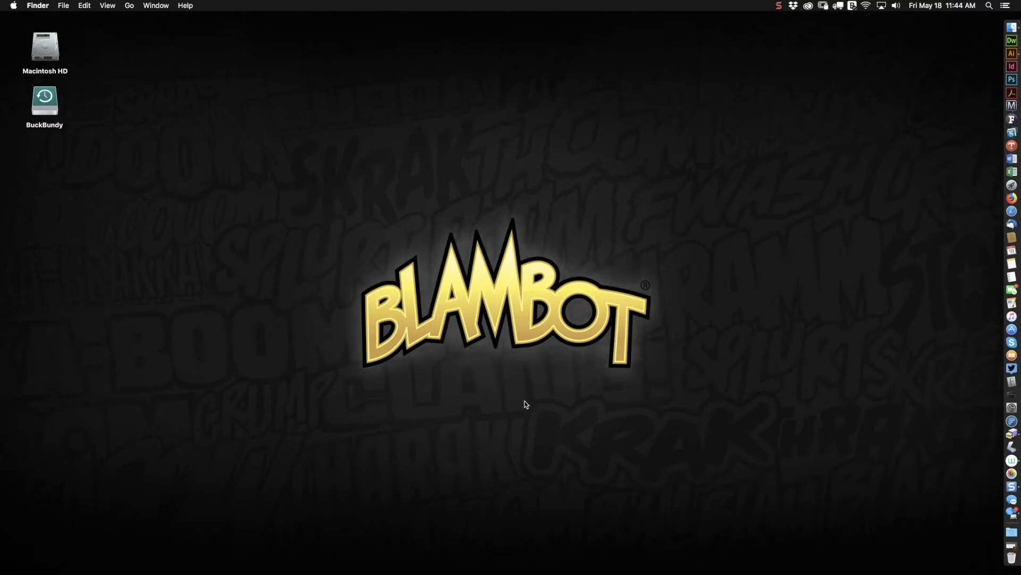
mouse_move(976, 82)
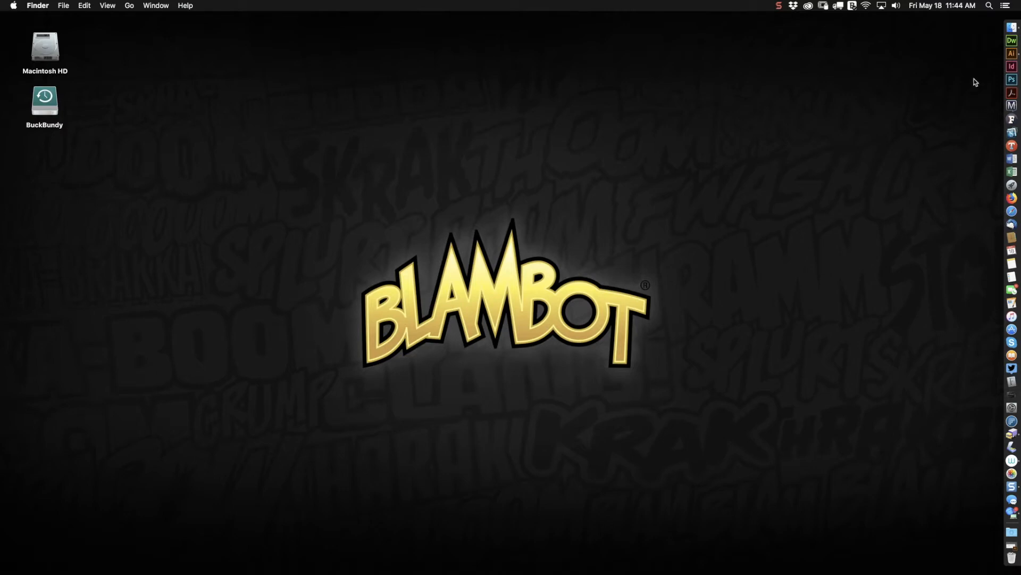
- Bring Illustrator forward and switch to the Blambot comic page template document
left_click(1012, 55)
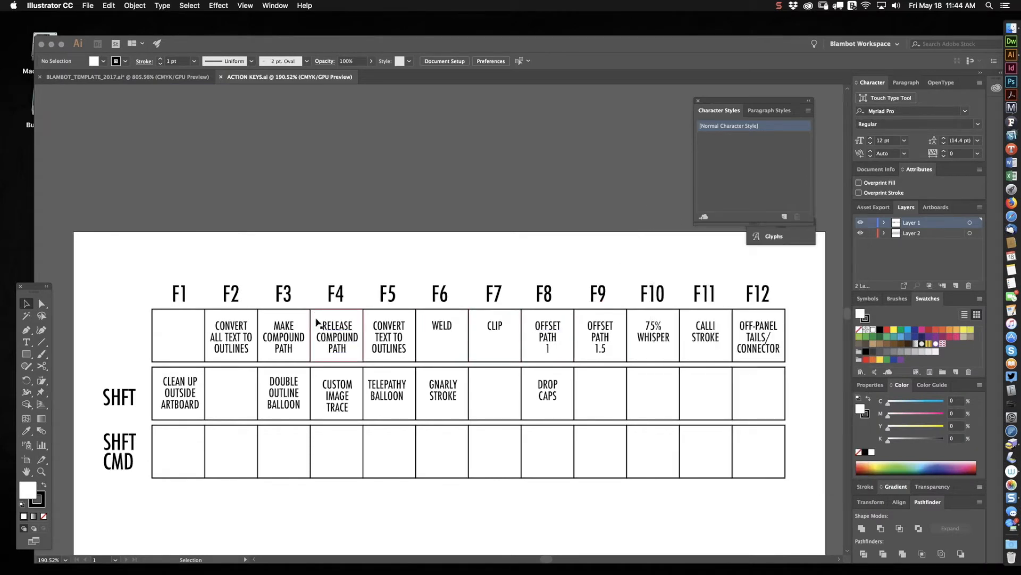
mouse_move(121, 253)
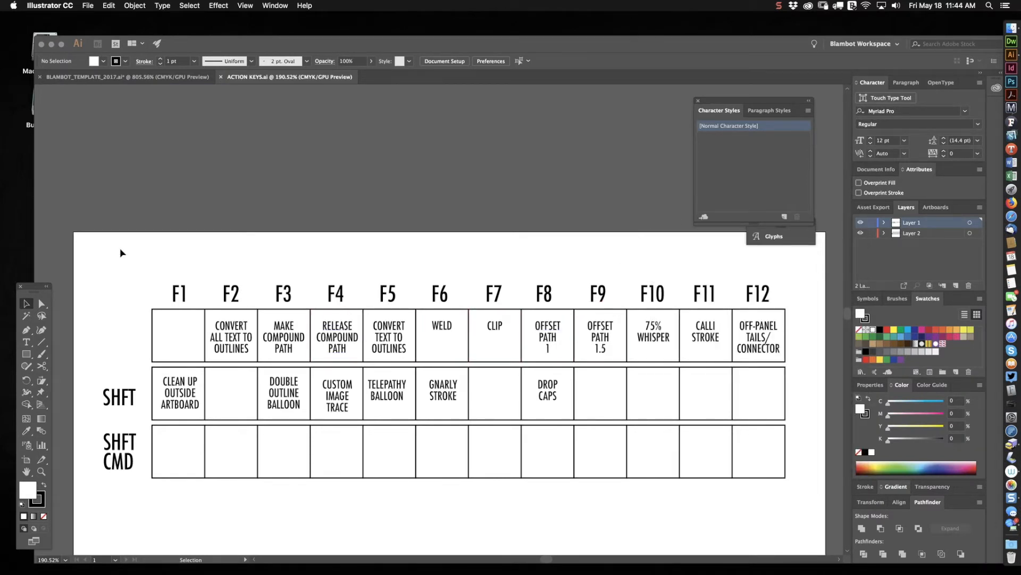
mouse_move(191, 262)
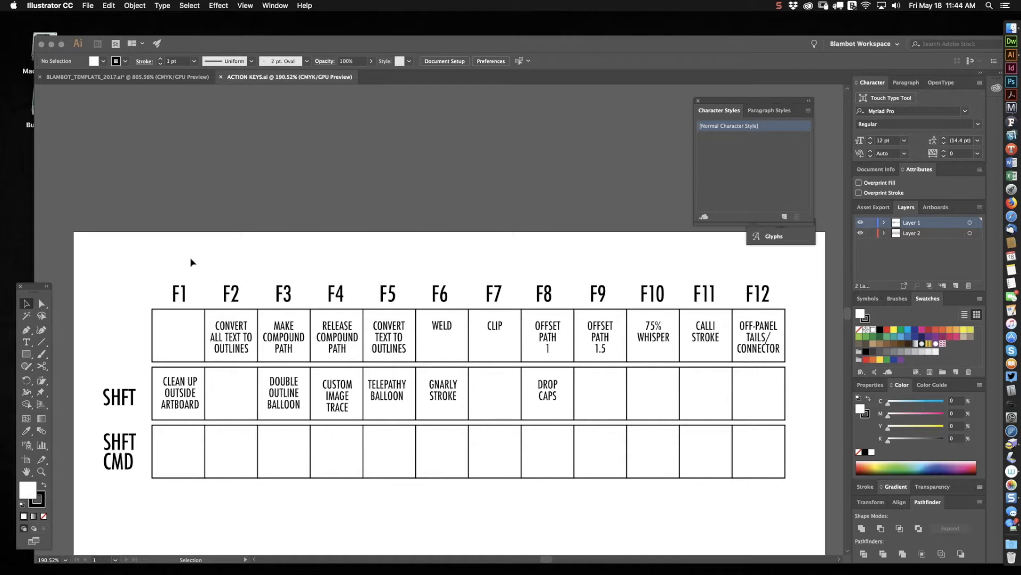
mouse_move(235, 337)
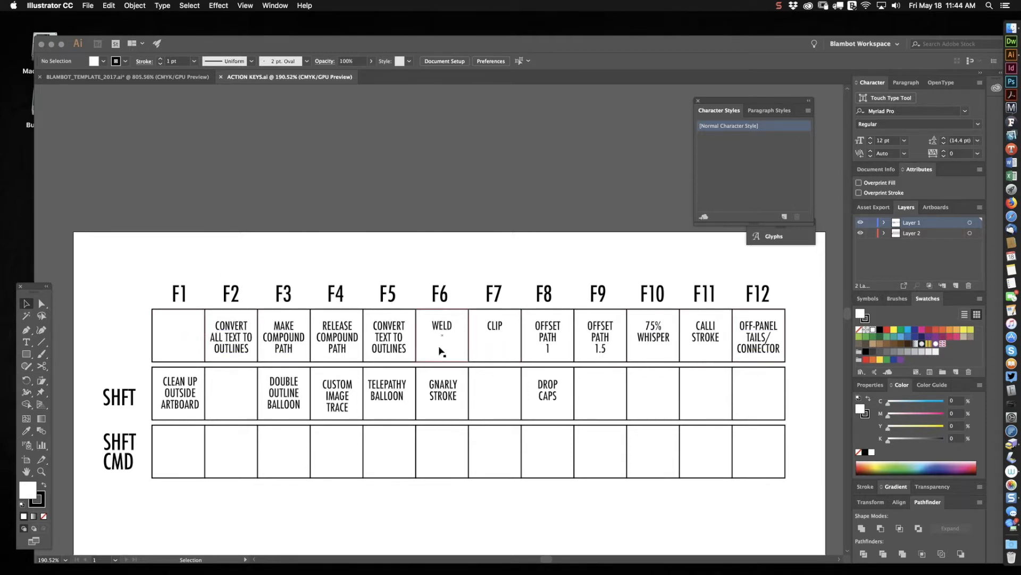
mouse_move(277, 223)
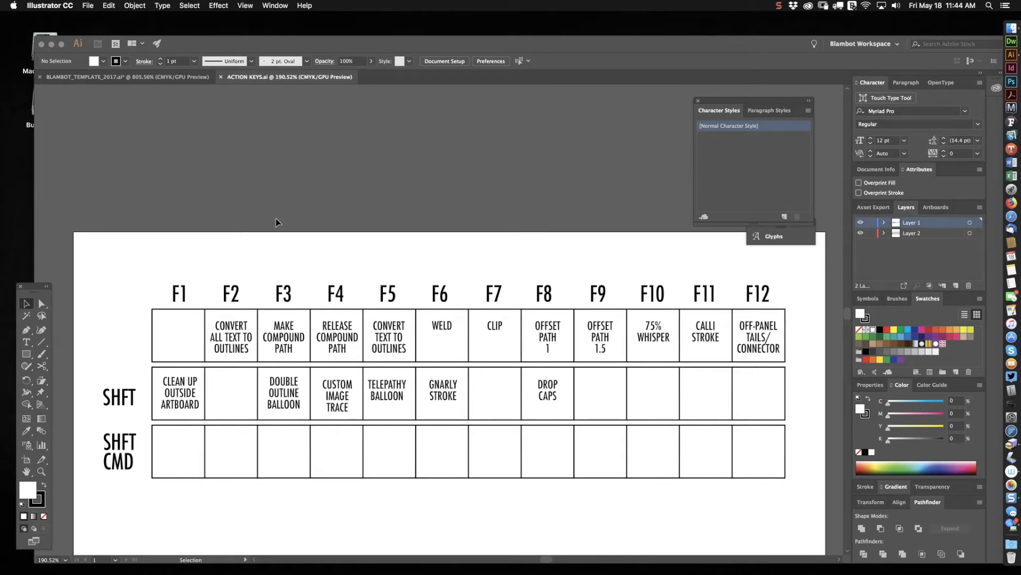
mouse_move(448, 201)
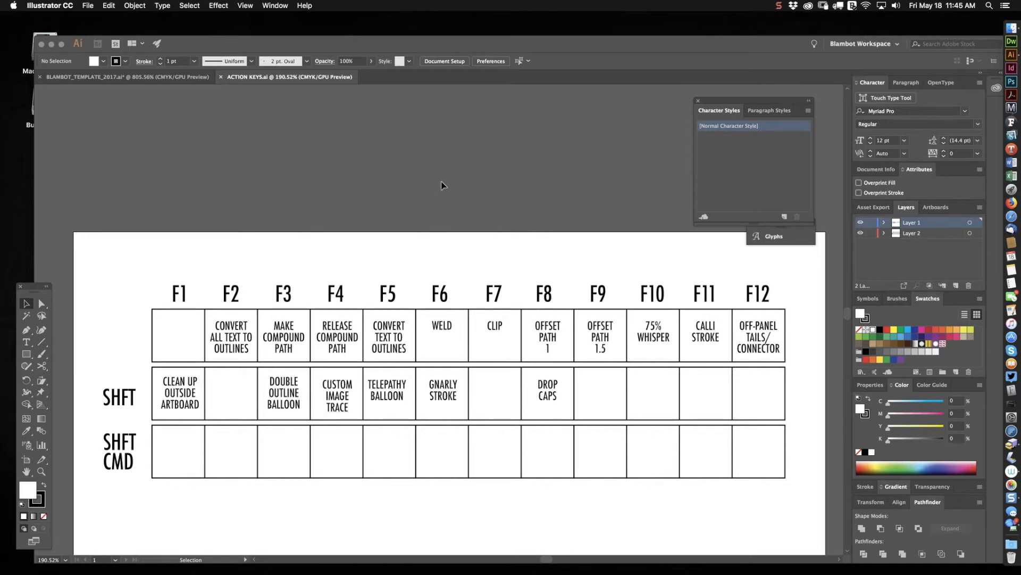
mouse_move(228, 96)
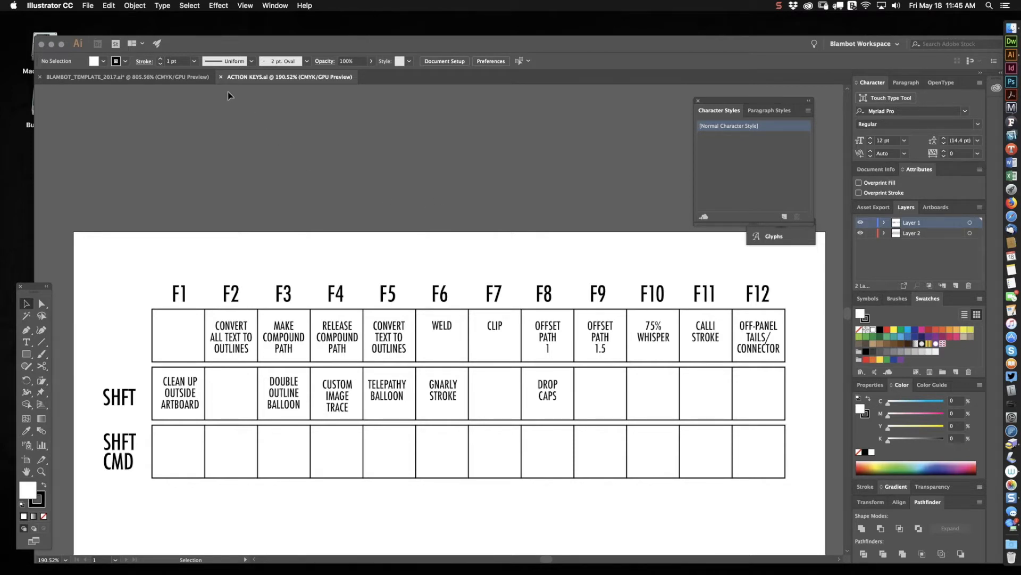
left_click(126, 76)
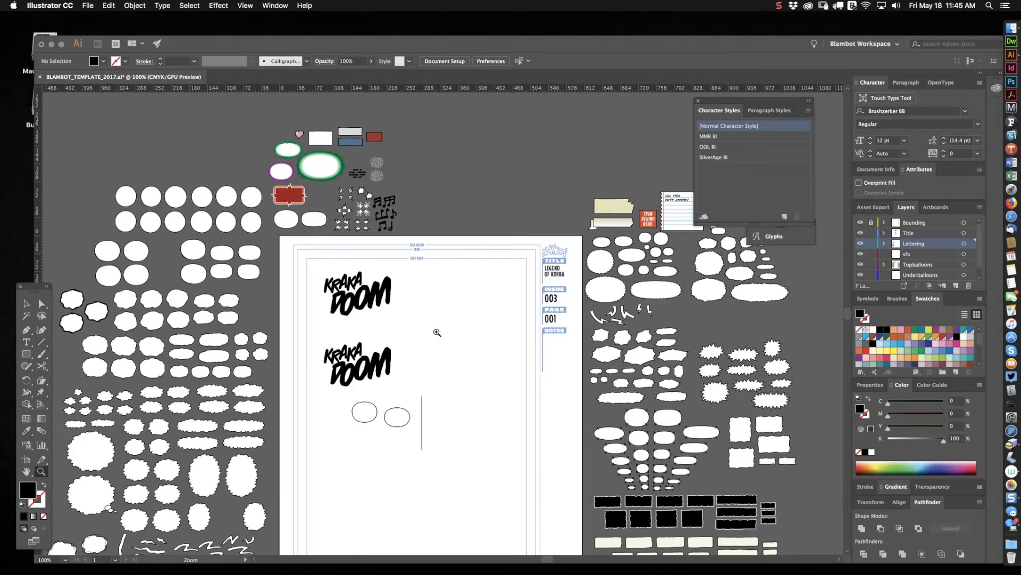
mouse_move(460, 328)
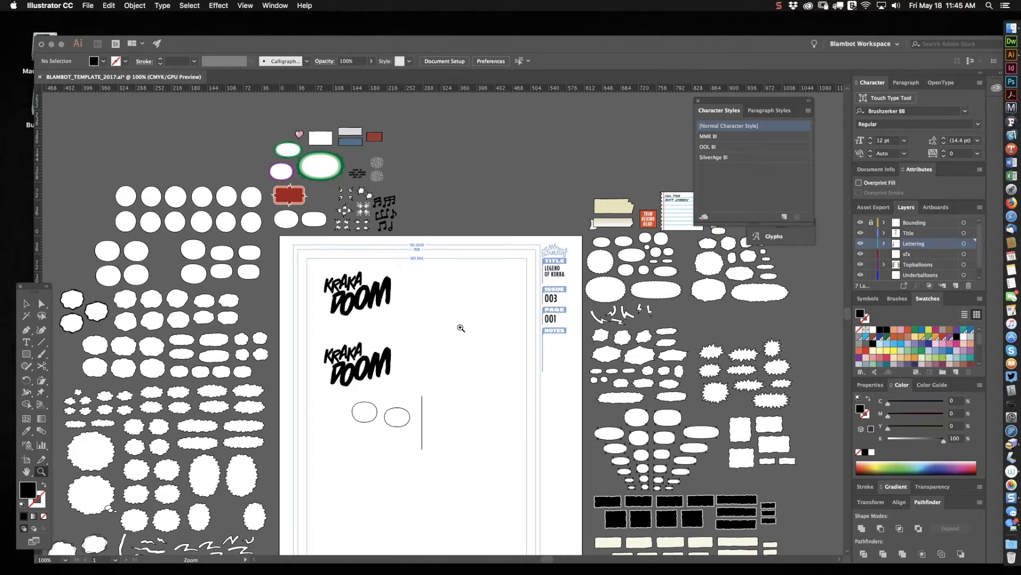
mouse_move(250, 307)
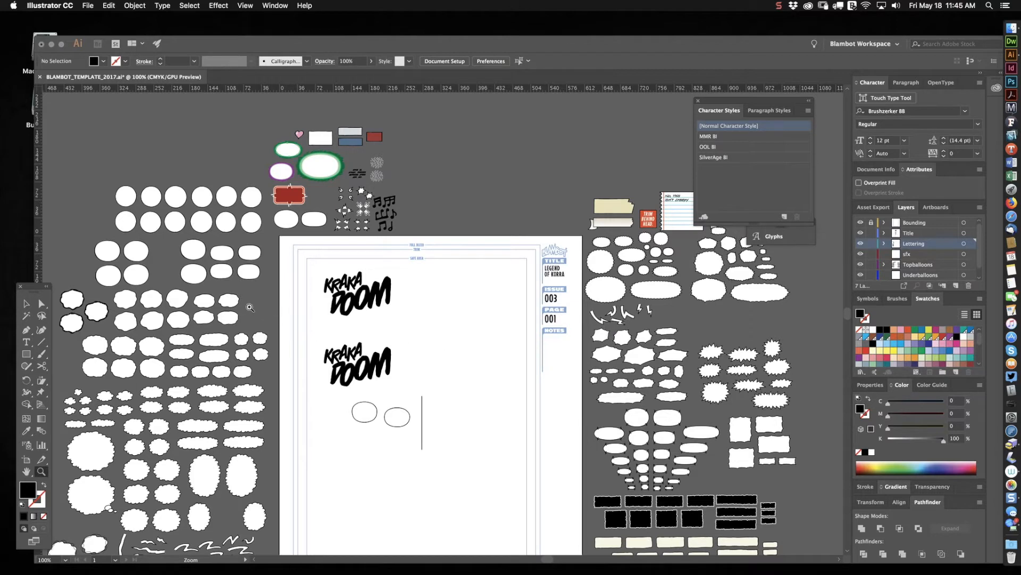
mouse_move(555, 359)
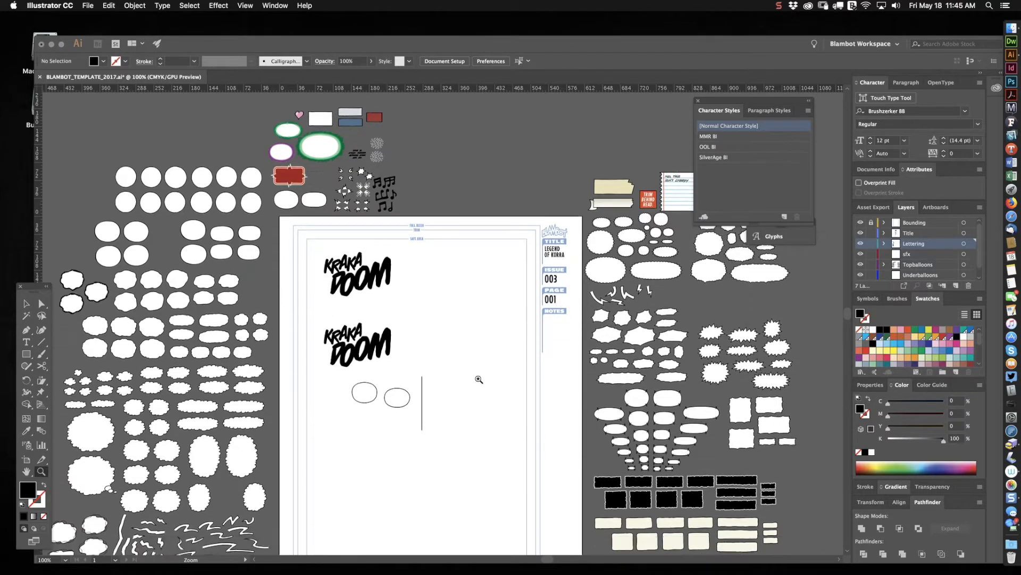
- Zoom in so the KRAKA DOOM sound-effect lettering fills the view
scroll("down", 3)
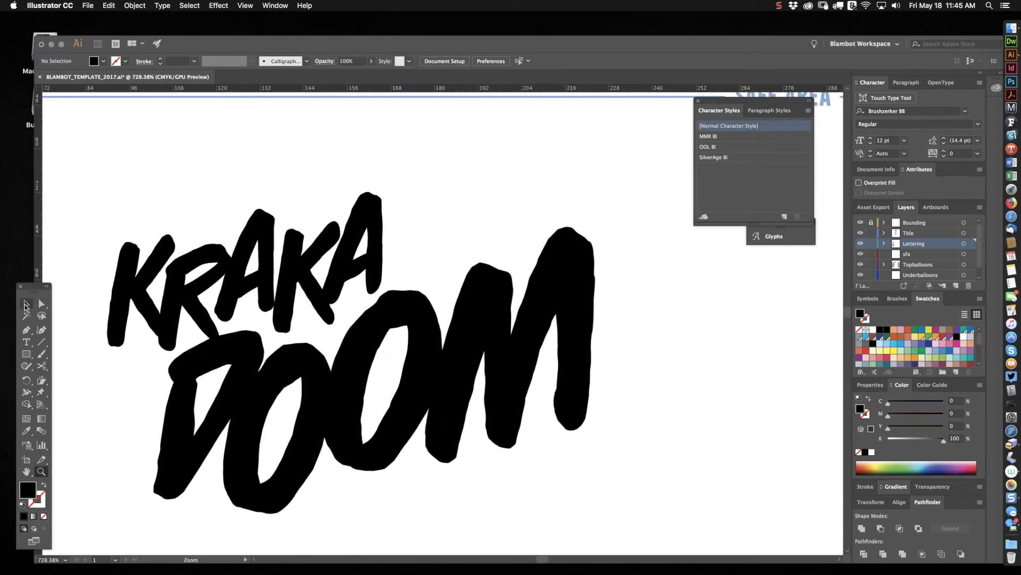
- Select the KRAKA DOOM compound path and fill it with a yellow swatch
left_click(27, 303)
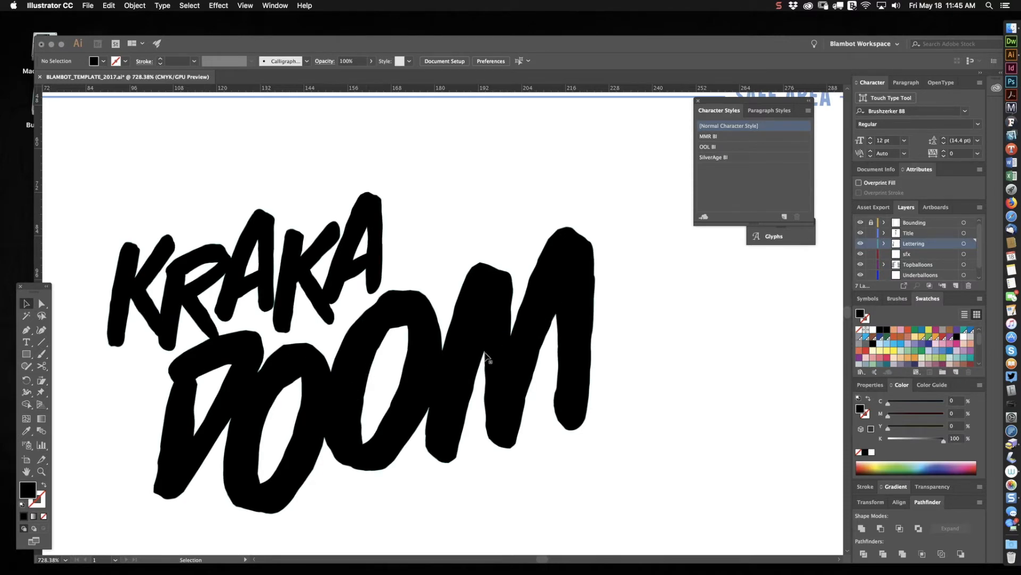
left_click(410, 337)
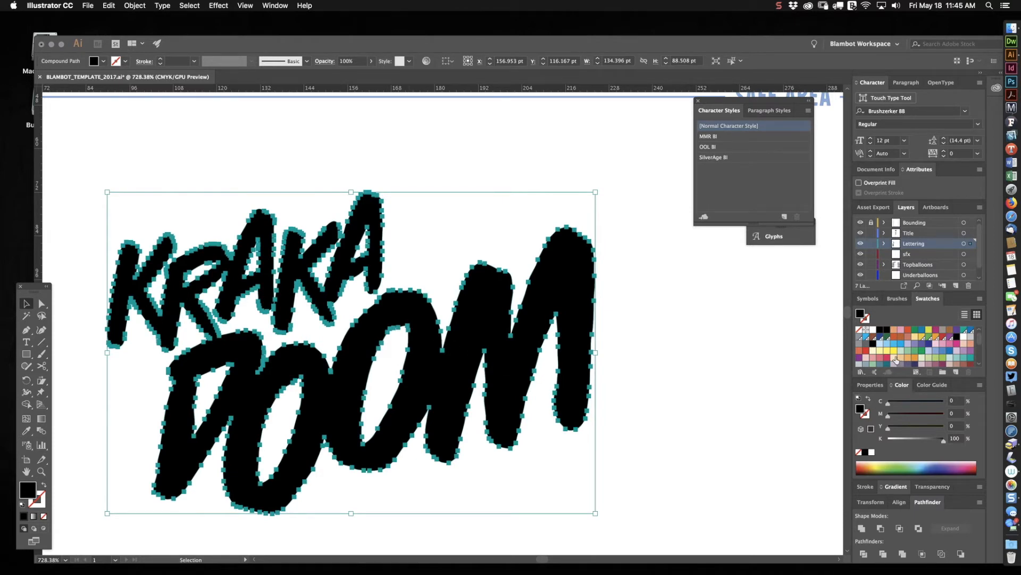
left_click(864, 337)
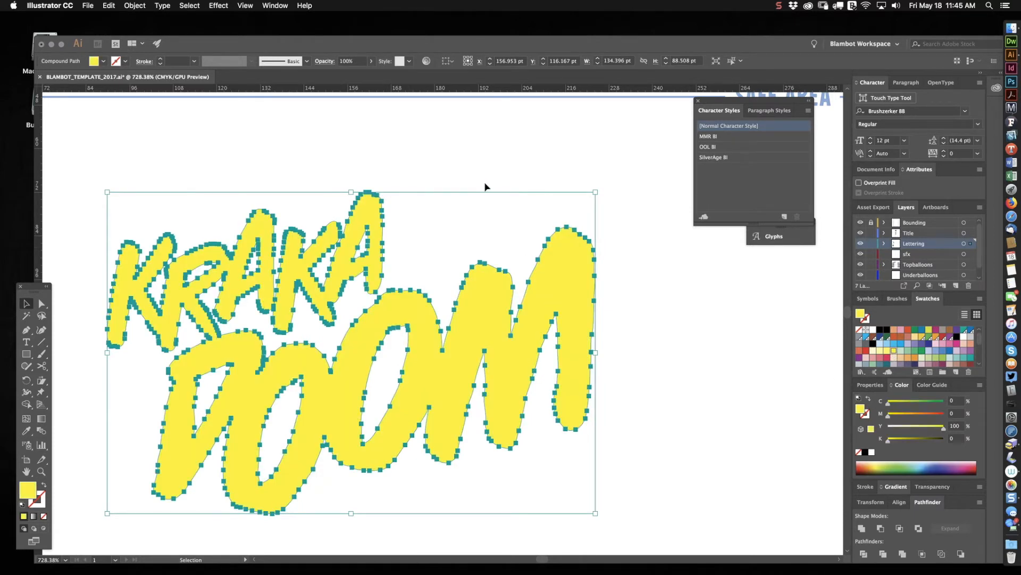
left_click(274, 6)
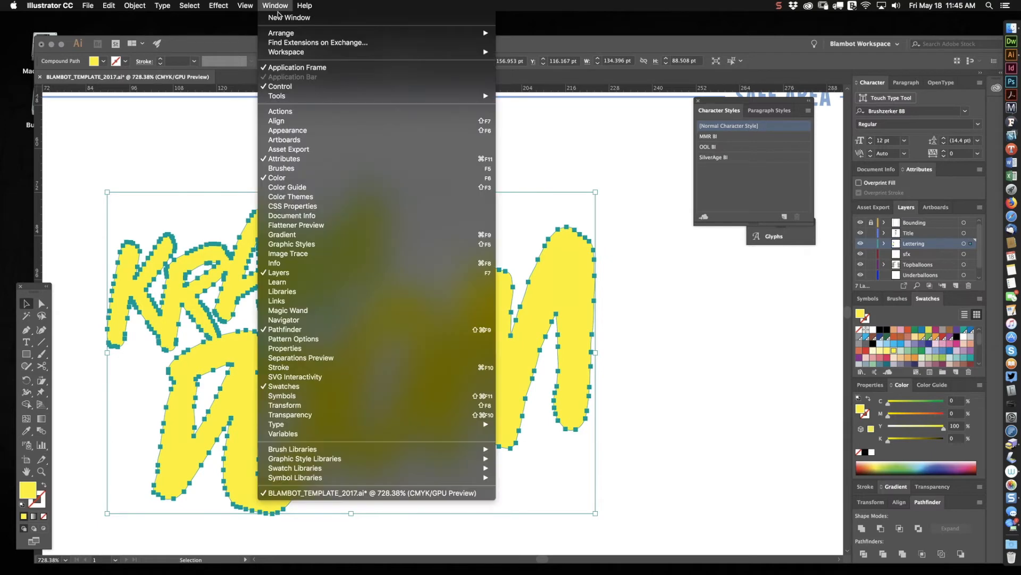
- Show the Actions panel and scroll through Default Actions to the Delete Strays set
left_click(280, 111)
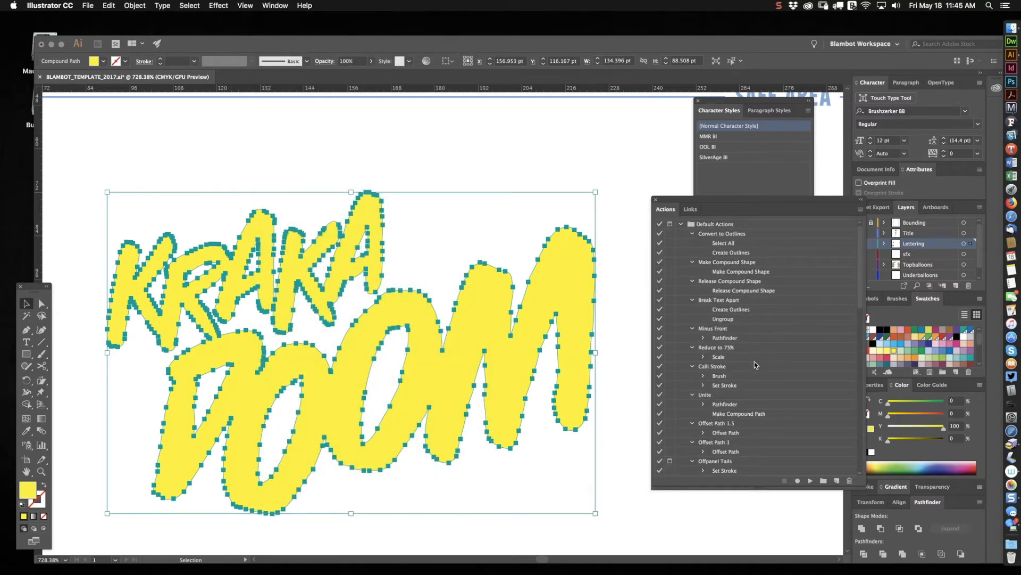
scroll("down", 3)
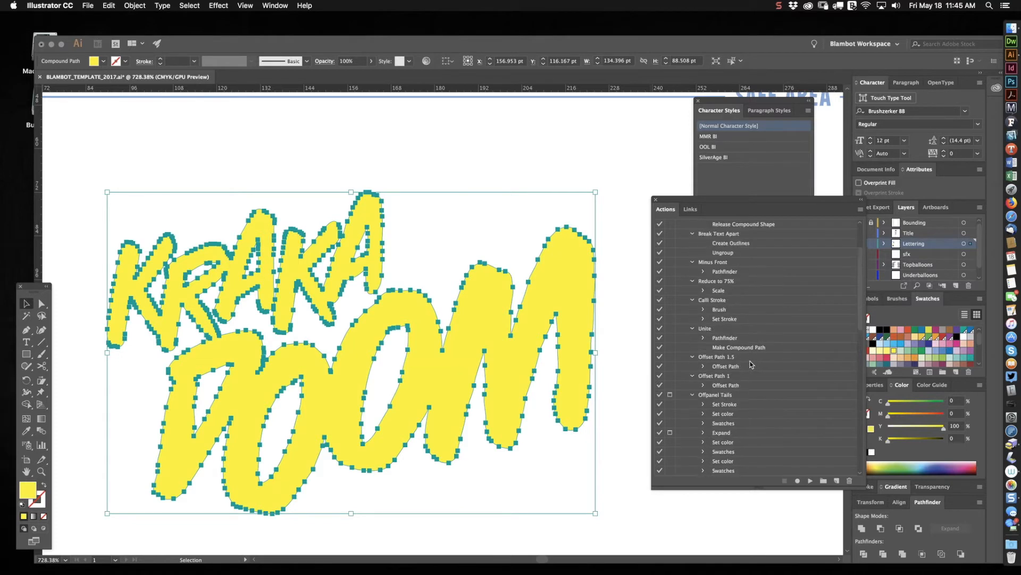
scroll("up", 3)
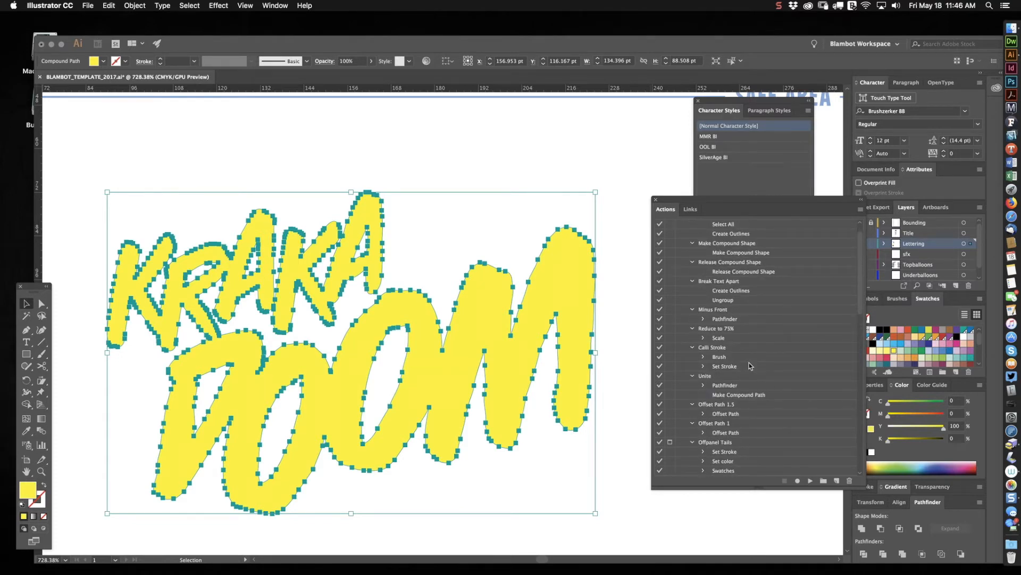
scroll("down", 3)
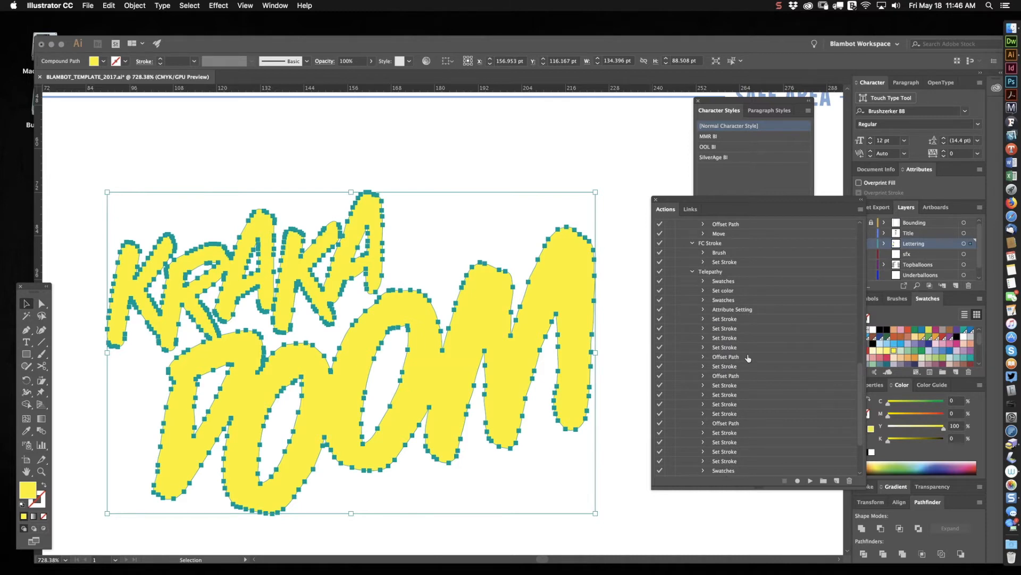
scroll("up", 3)
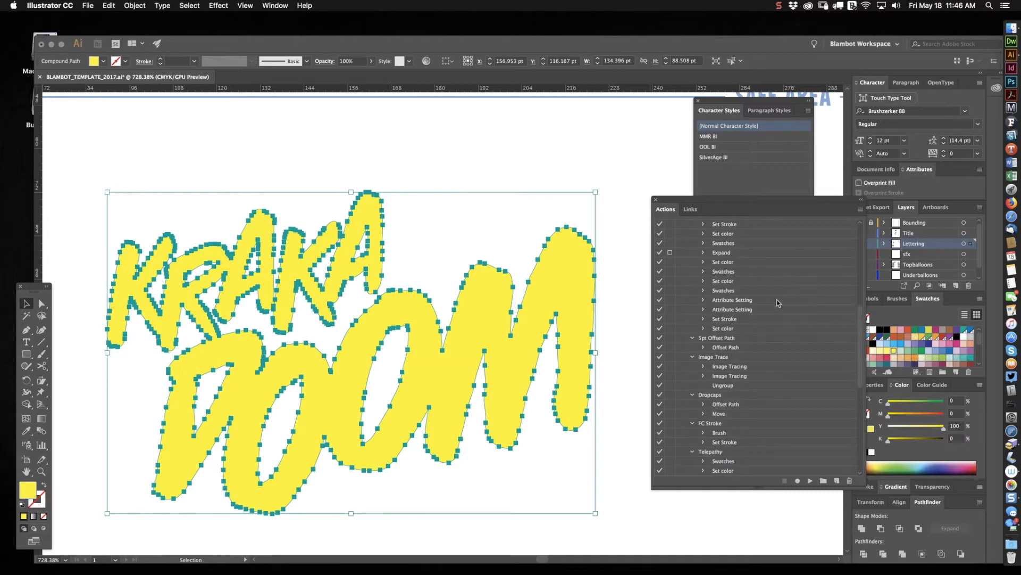
scroll("up", 3)
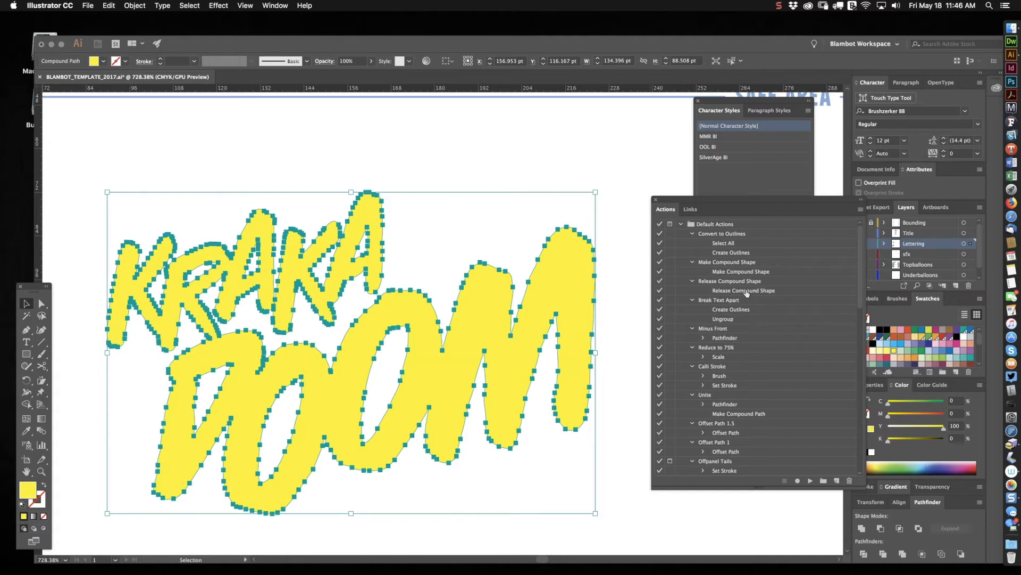
mouse_move(792, 432)
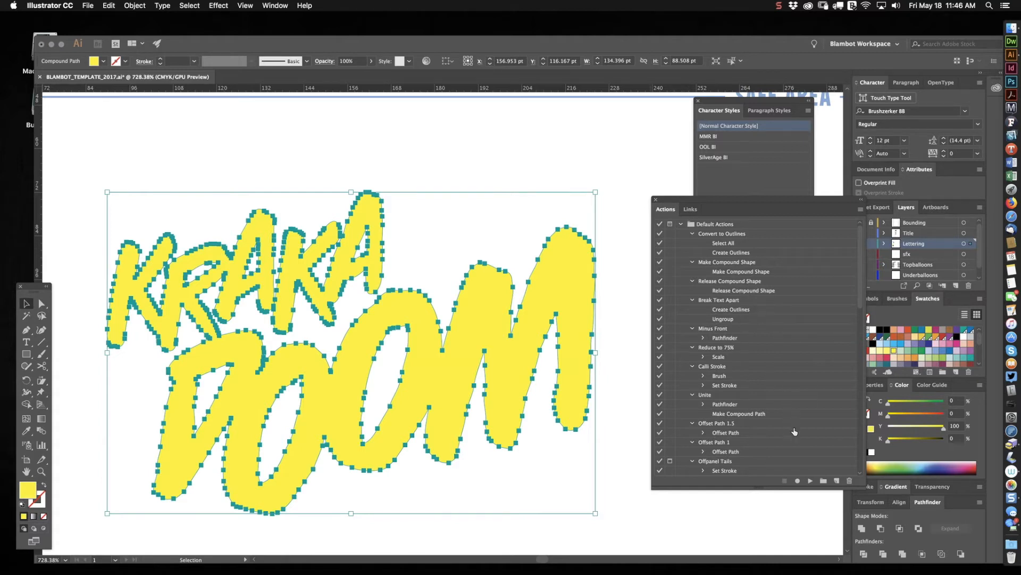
scroll("down", 3)
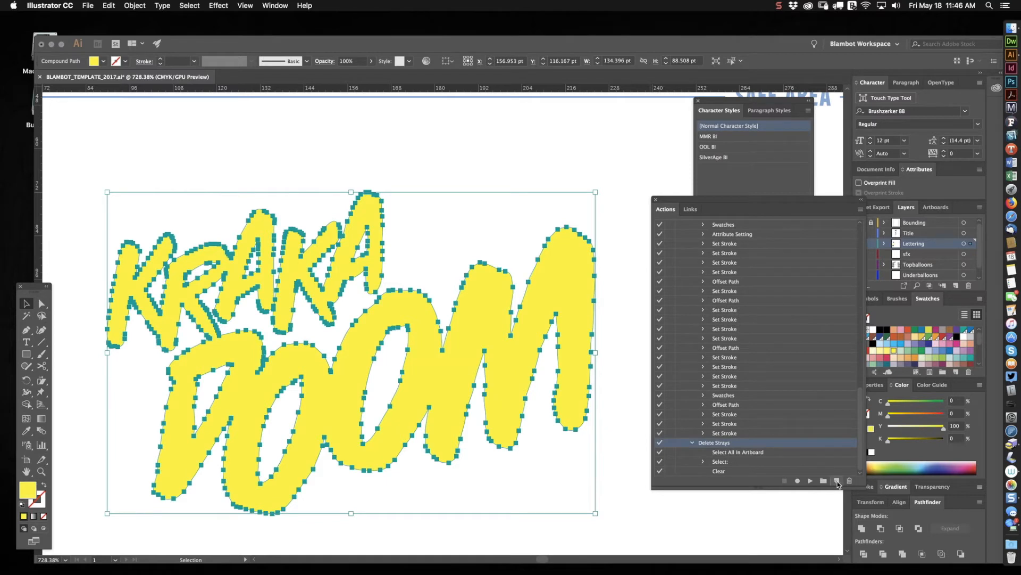
mouse_move(838, 481)
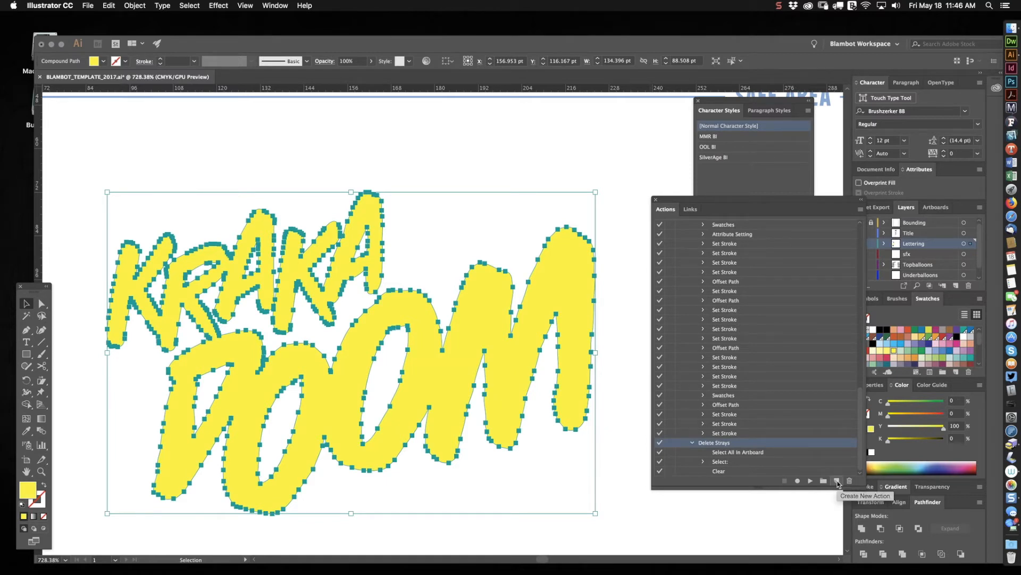
- Create Action 4 with a Shift+F7 function-key shortcut and start recording
left_click(838, 481)
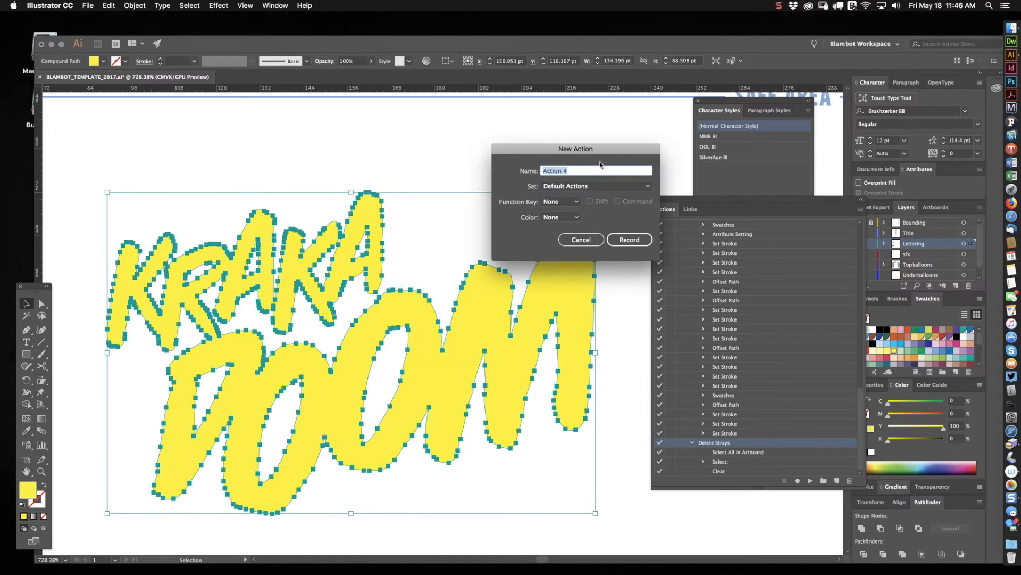
mouse_move(595, 207)
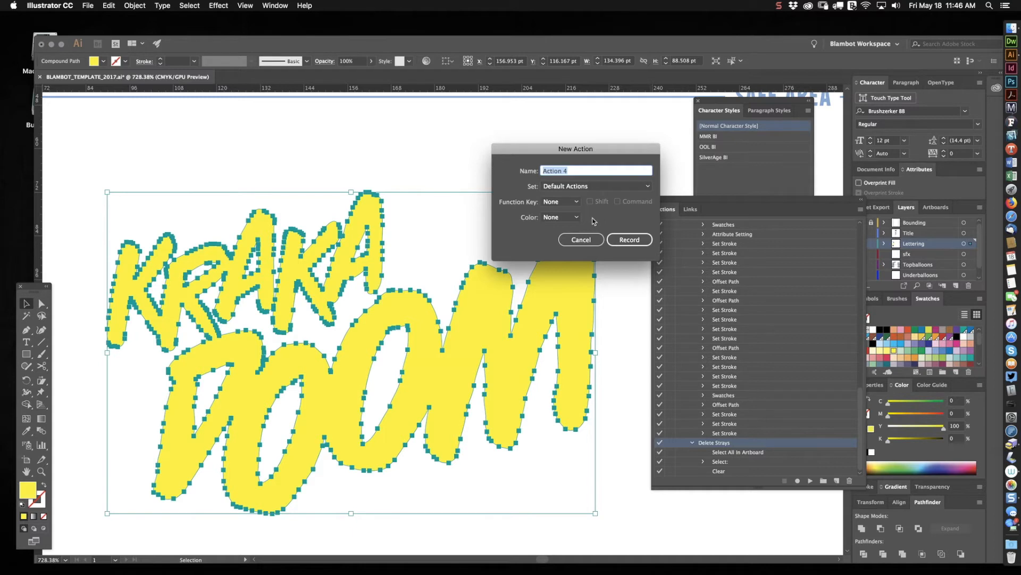
mouse_move(747, 409)
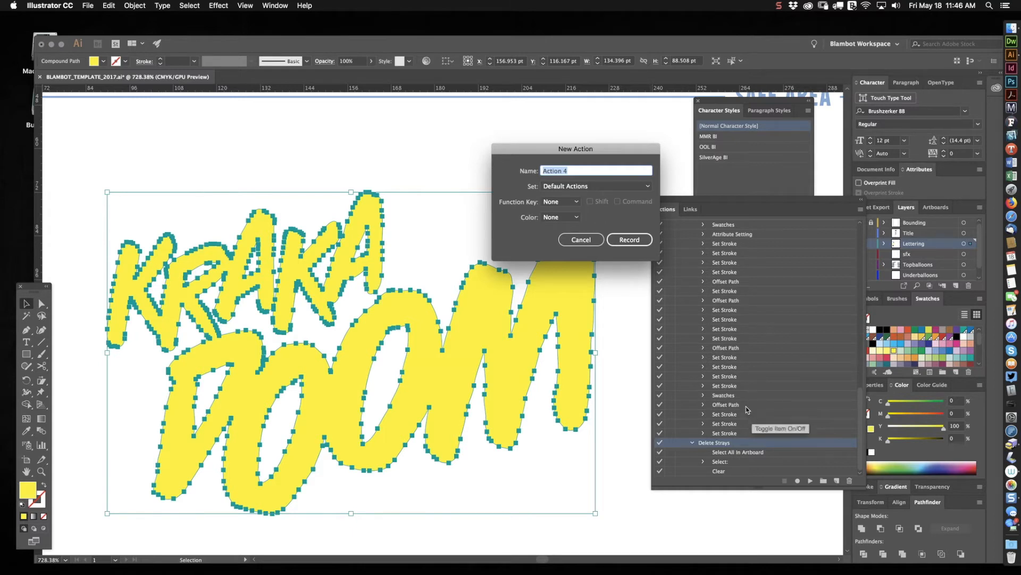
mouse_move(741, 398)
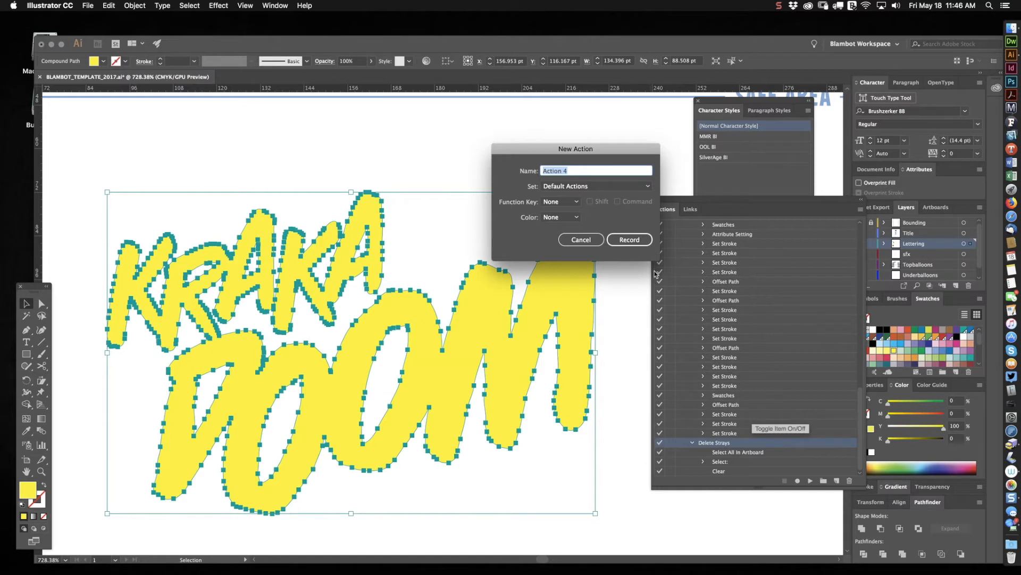
left_click(559, 201)
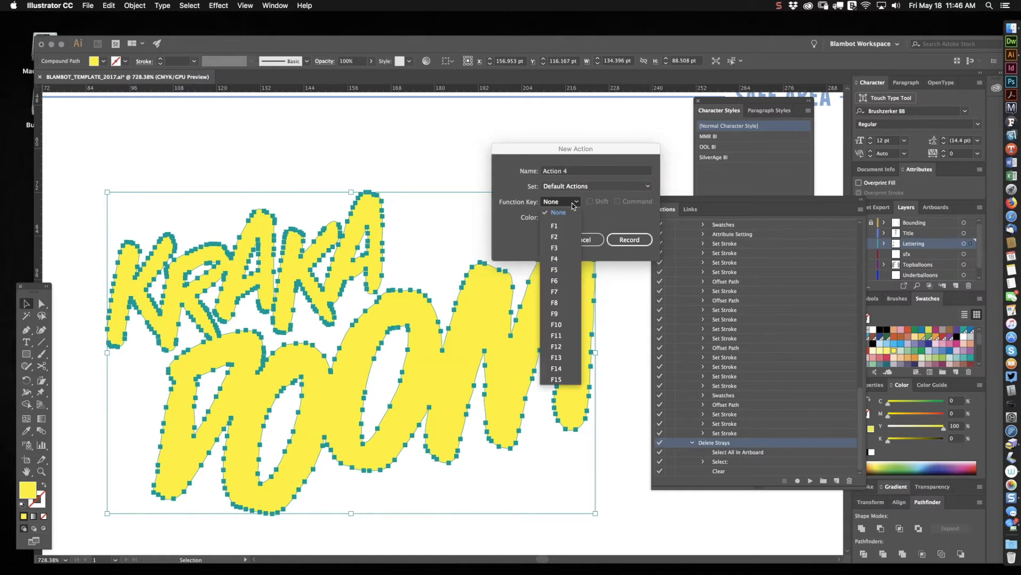
left_click(554, 291)
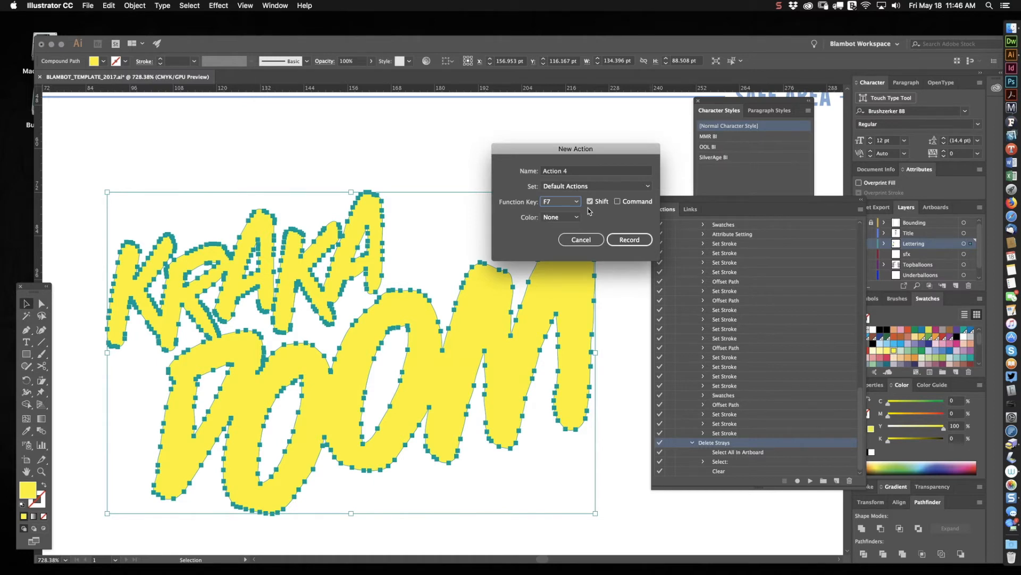
mouse_move(546, 172)
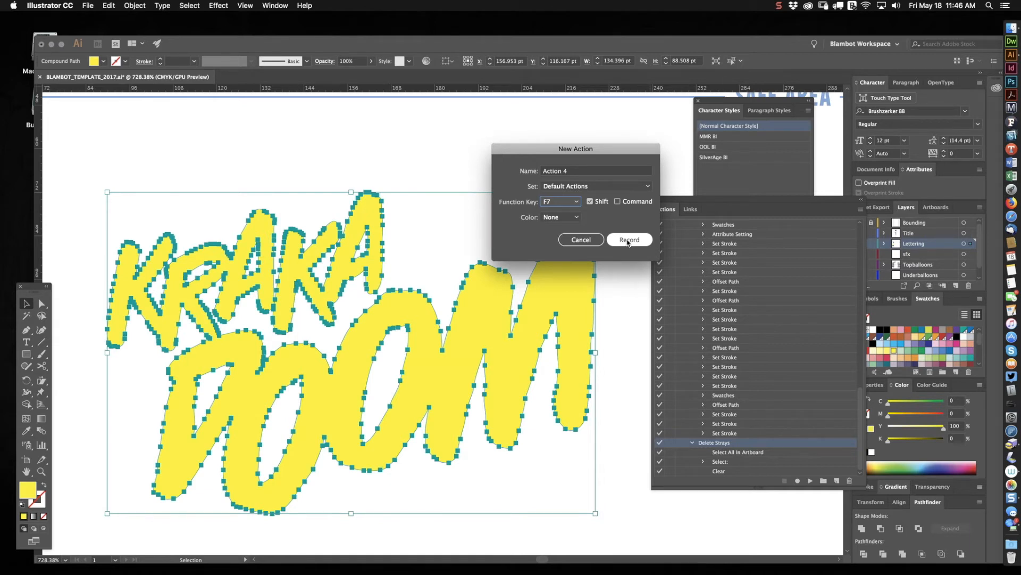
mouse_move(703, 370)
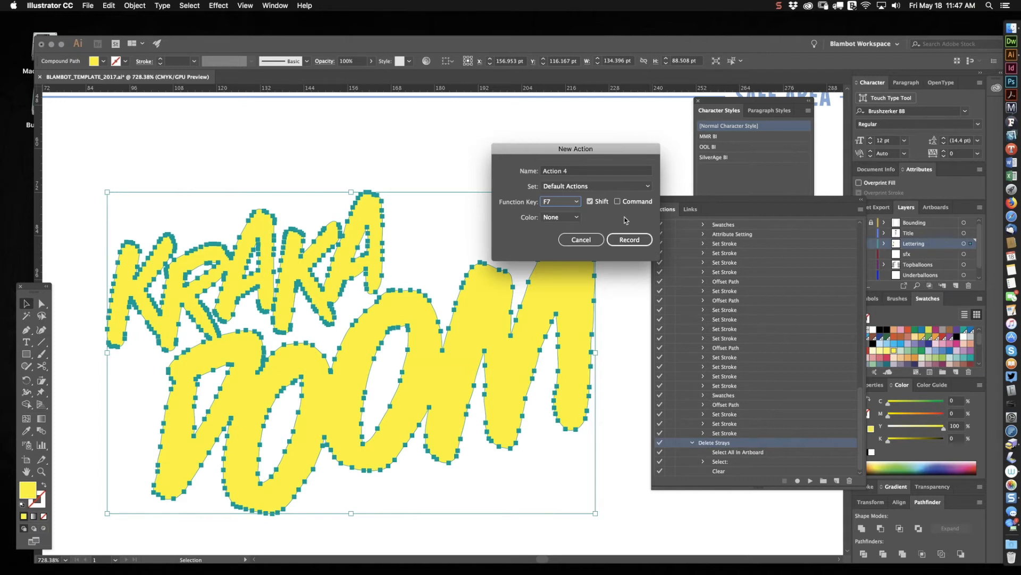
mouse_move(743, 248)
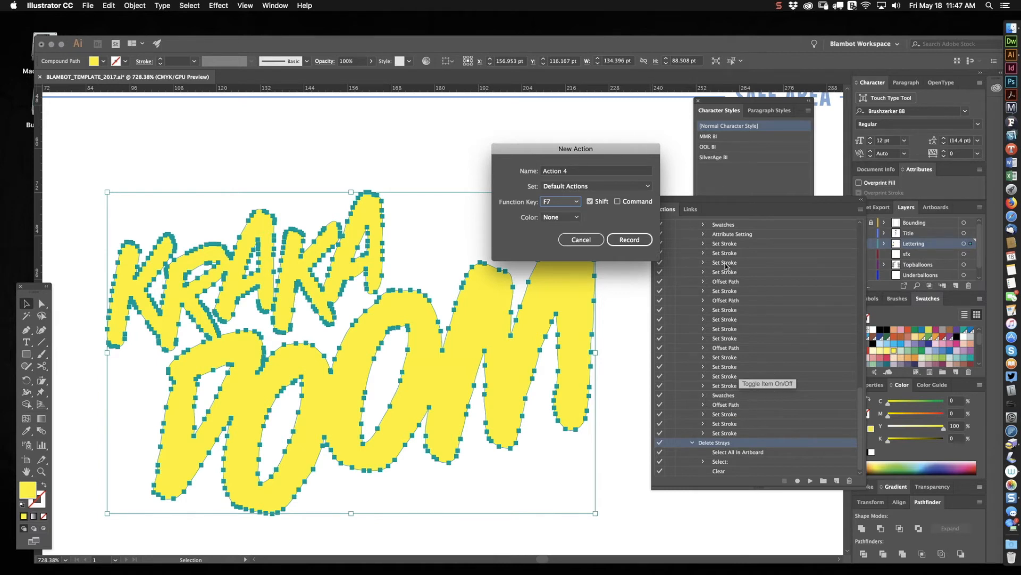
mouse_move(723, 290)
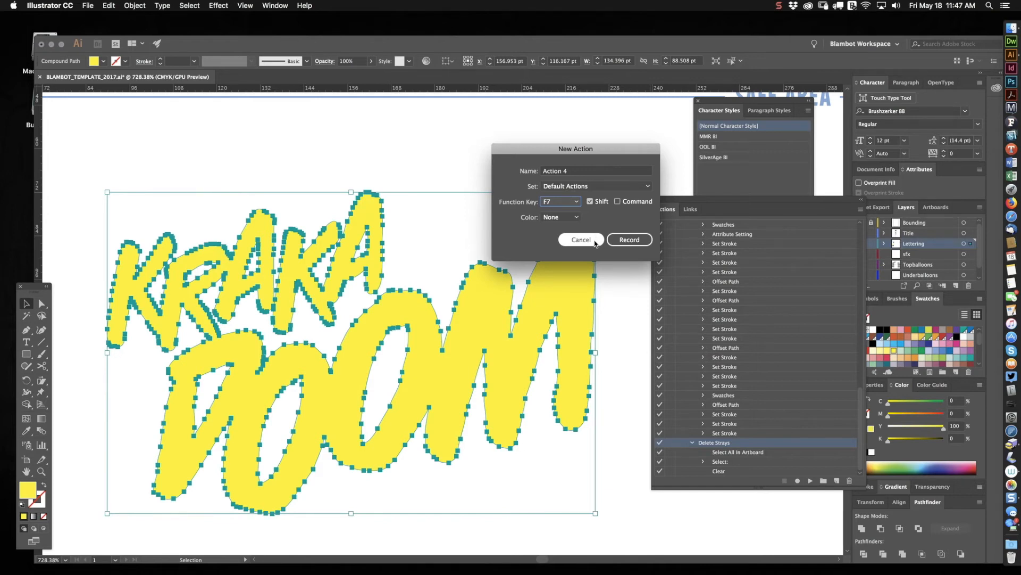
left_click(628, 240)
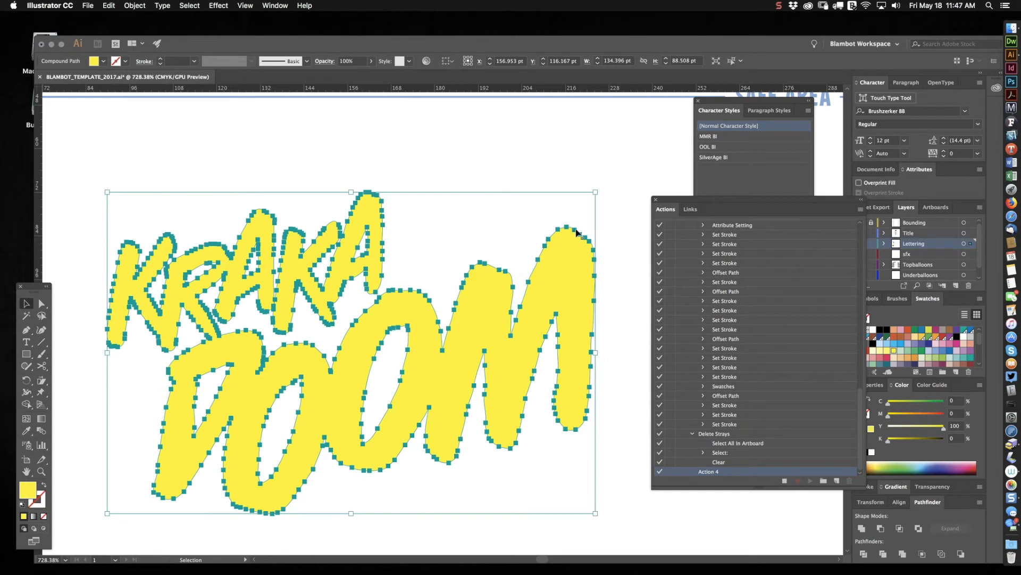
mouse_move(313, 281)
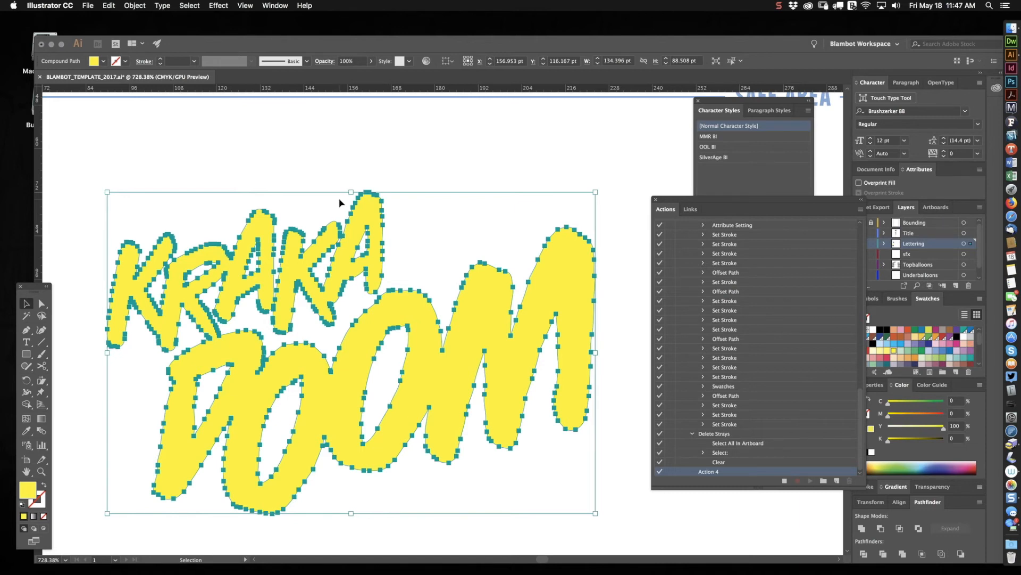
mouse_move(134, 5)
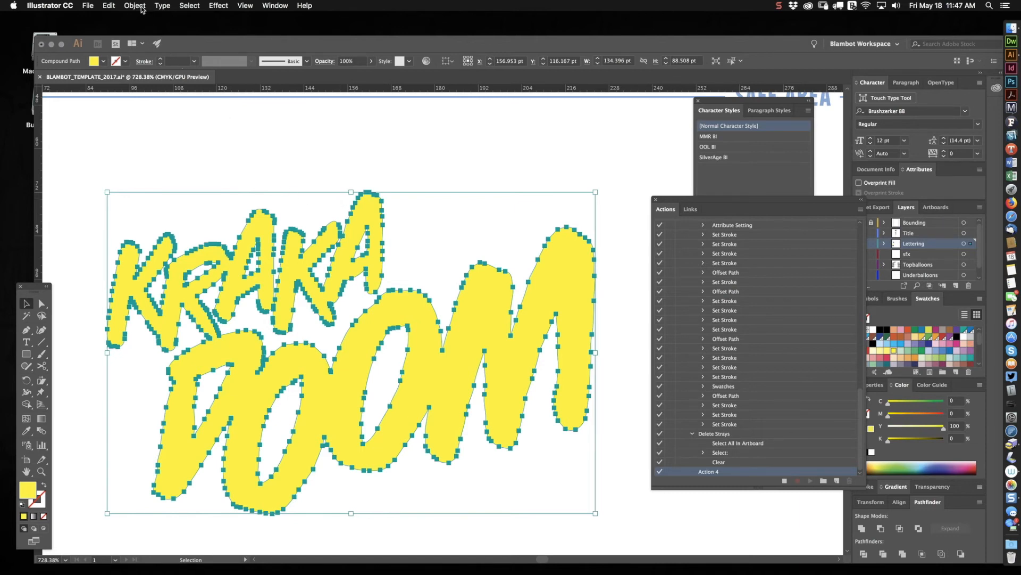
- Apply Offset Path at 1 pt with Miter joins and miter limit 4
left_click(134, 6)
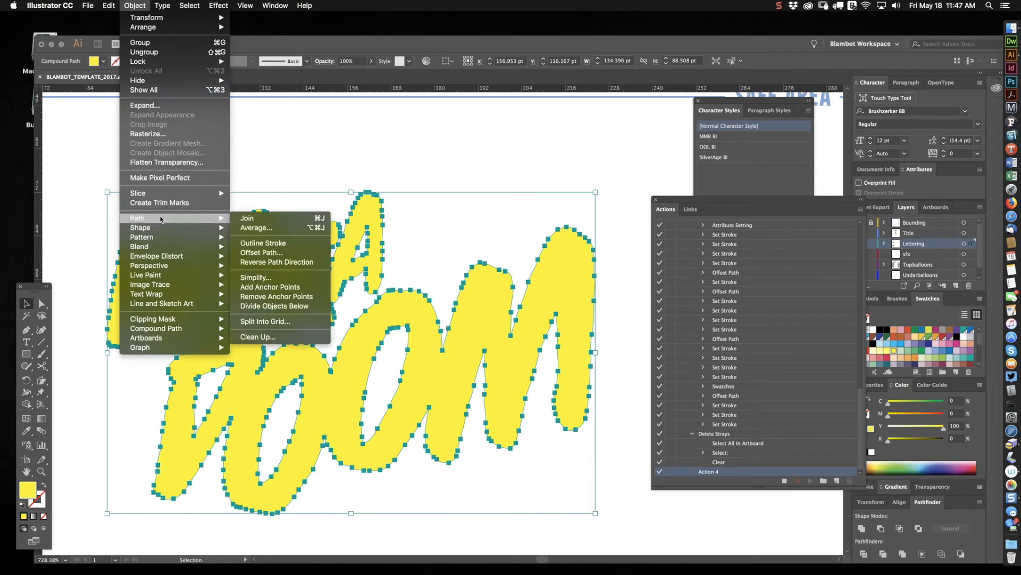
mouse_move(287, 253)
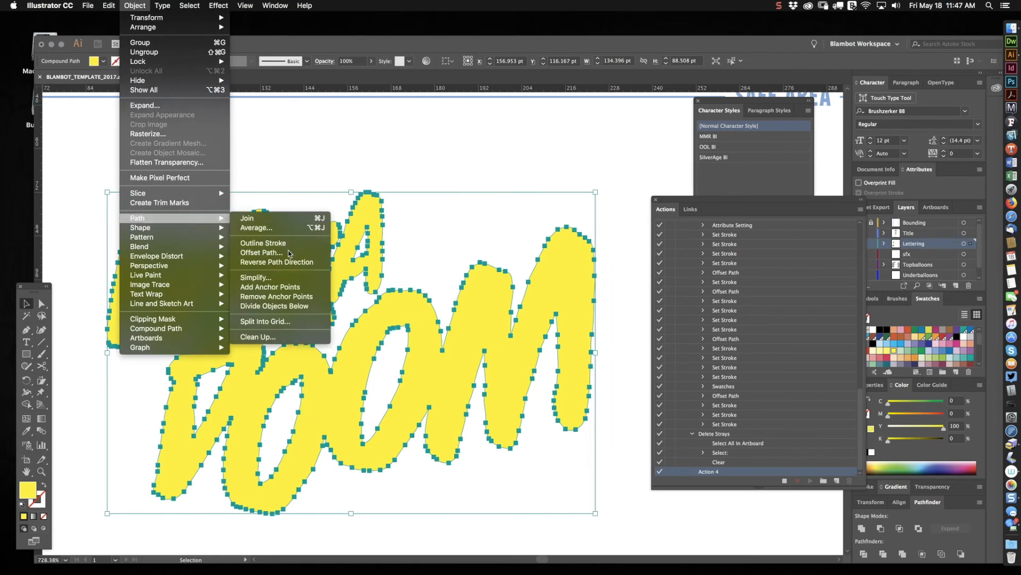
left_click(262, 252)
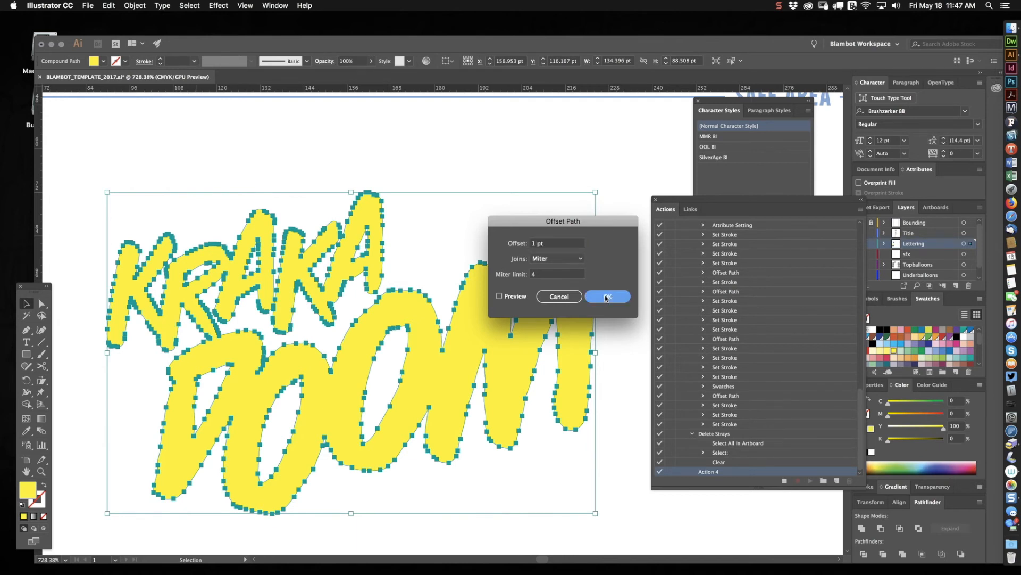
left_click(606, 296)
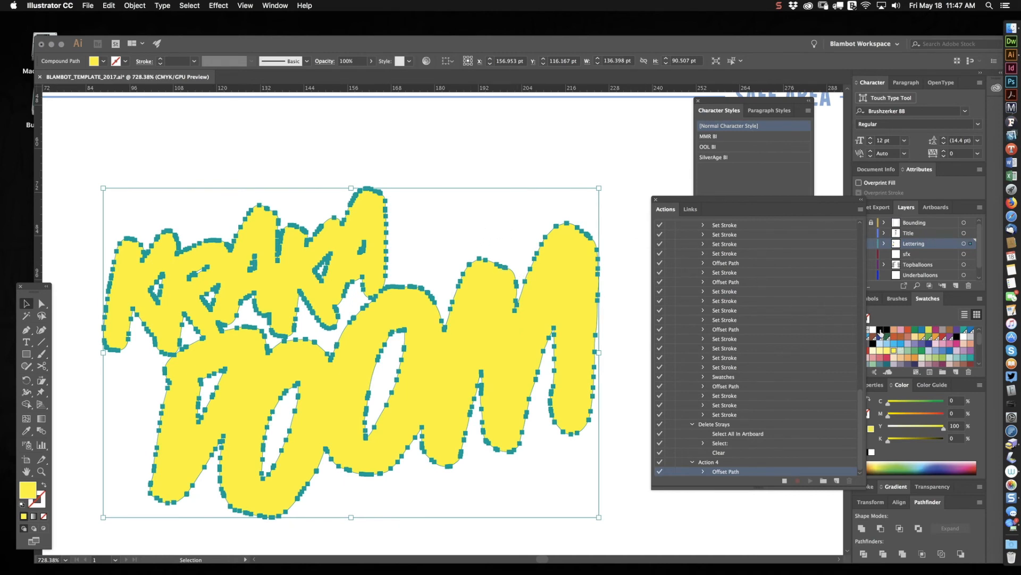
- Fill the offset outline of the lettering with black
left_click(811, 479)
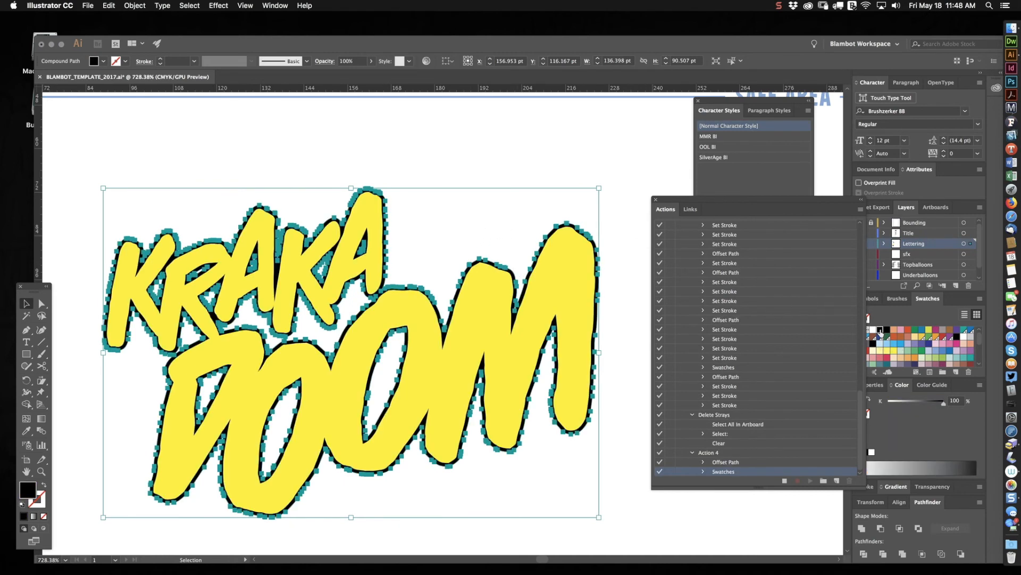
mouse_move(403, 191)
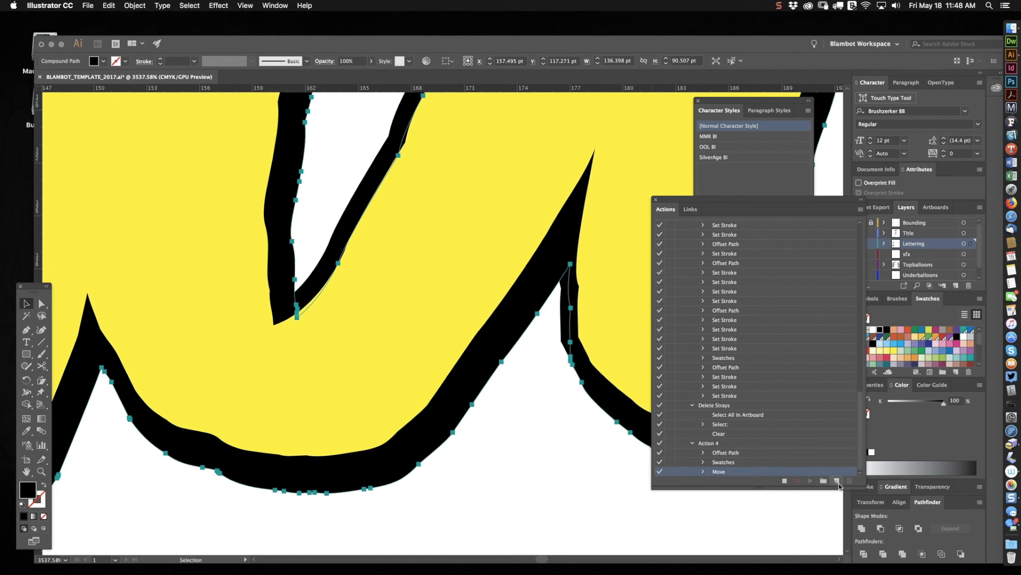
mouse_move(785, 482)
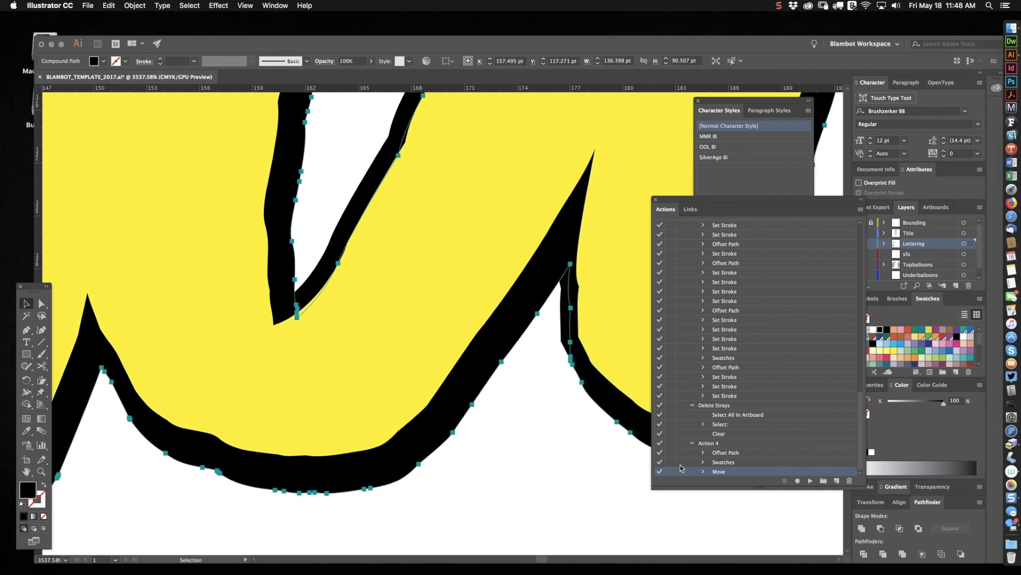
mouse_move(517, 464)
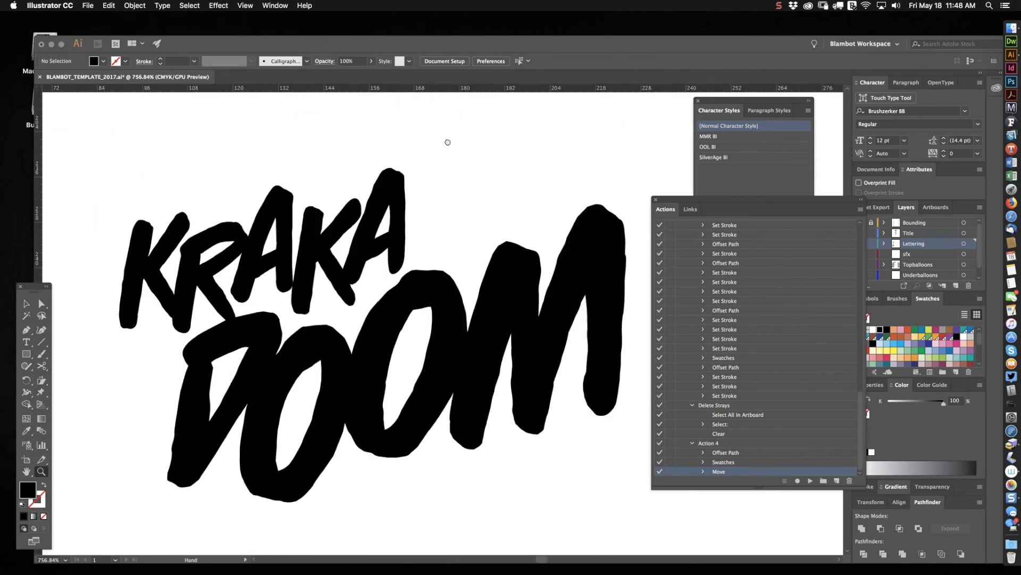
- Select the plain black KRAKA DOOM lettering with the Selection tool
left_click(26, 303)
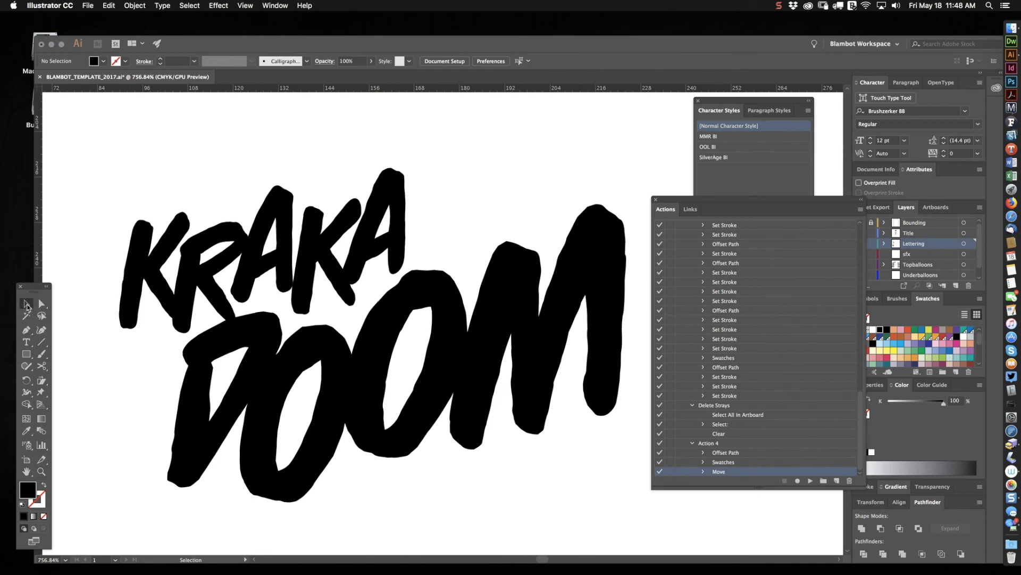
left_click(372, 326)
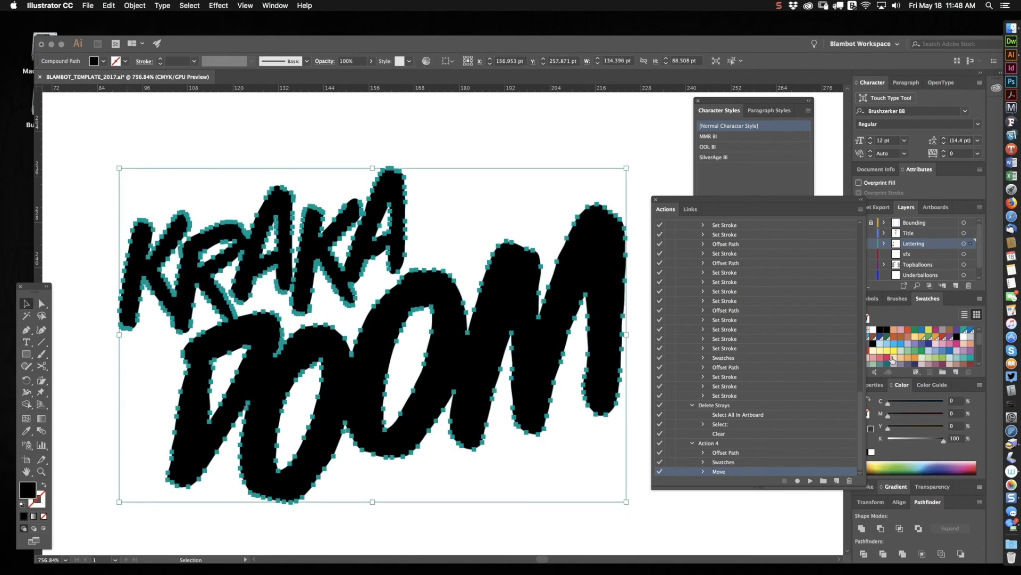